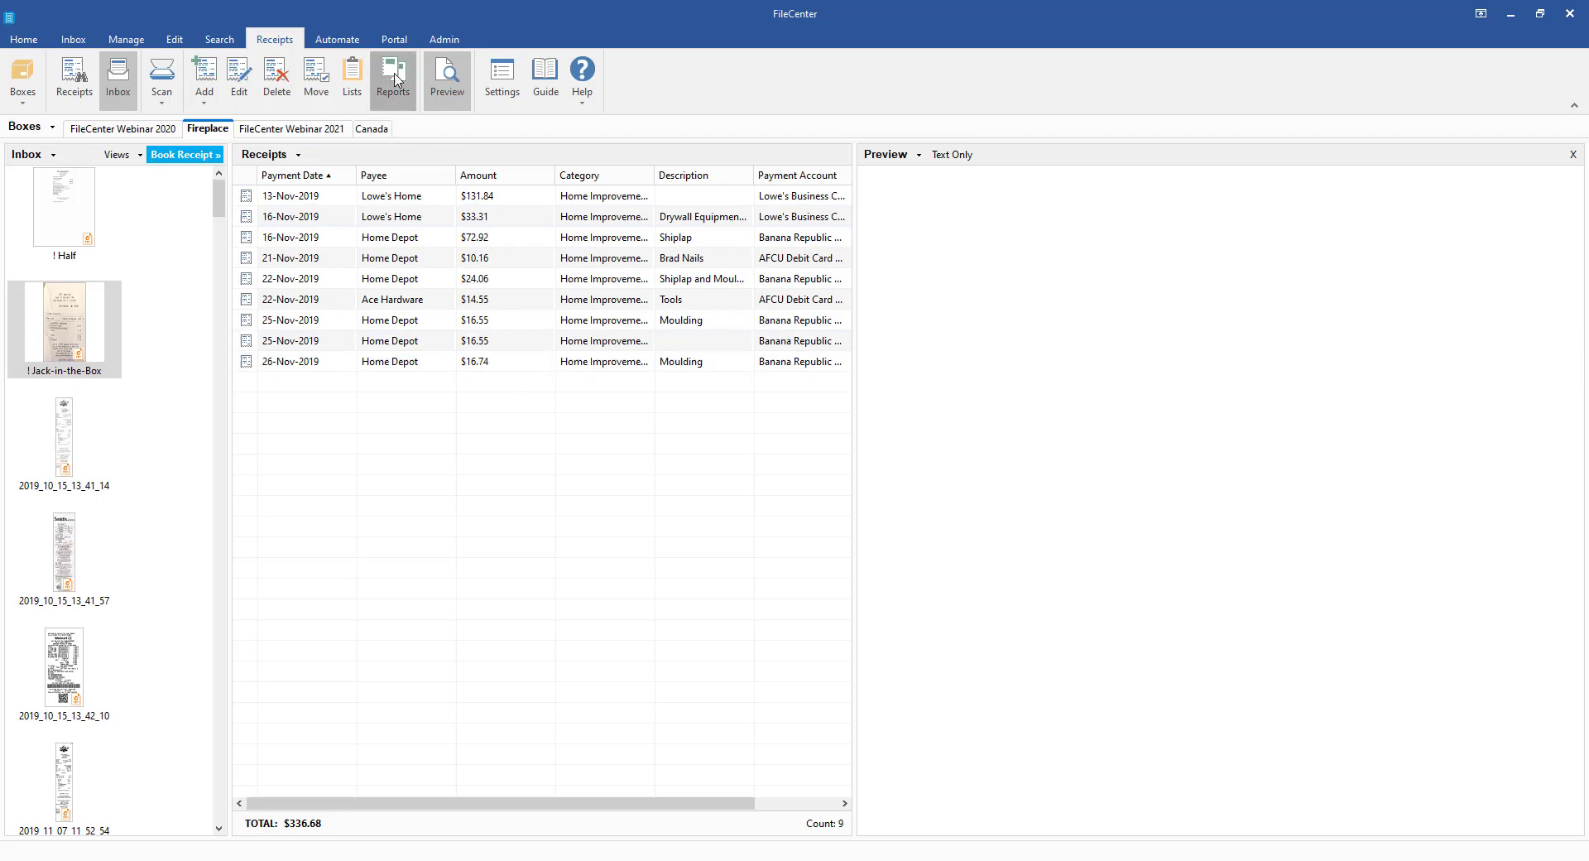
- Launch the Receipts report builder from the ribbon for the Fireplace box
left_click(394, 74)
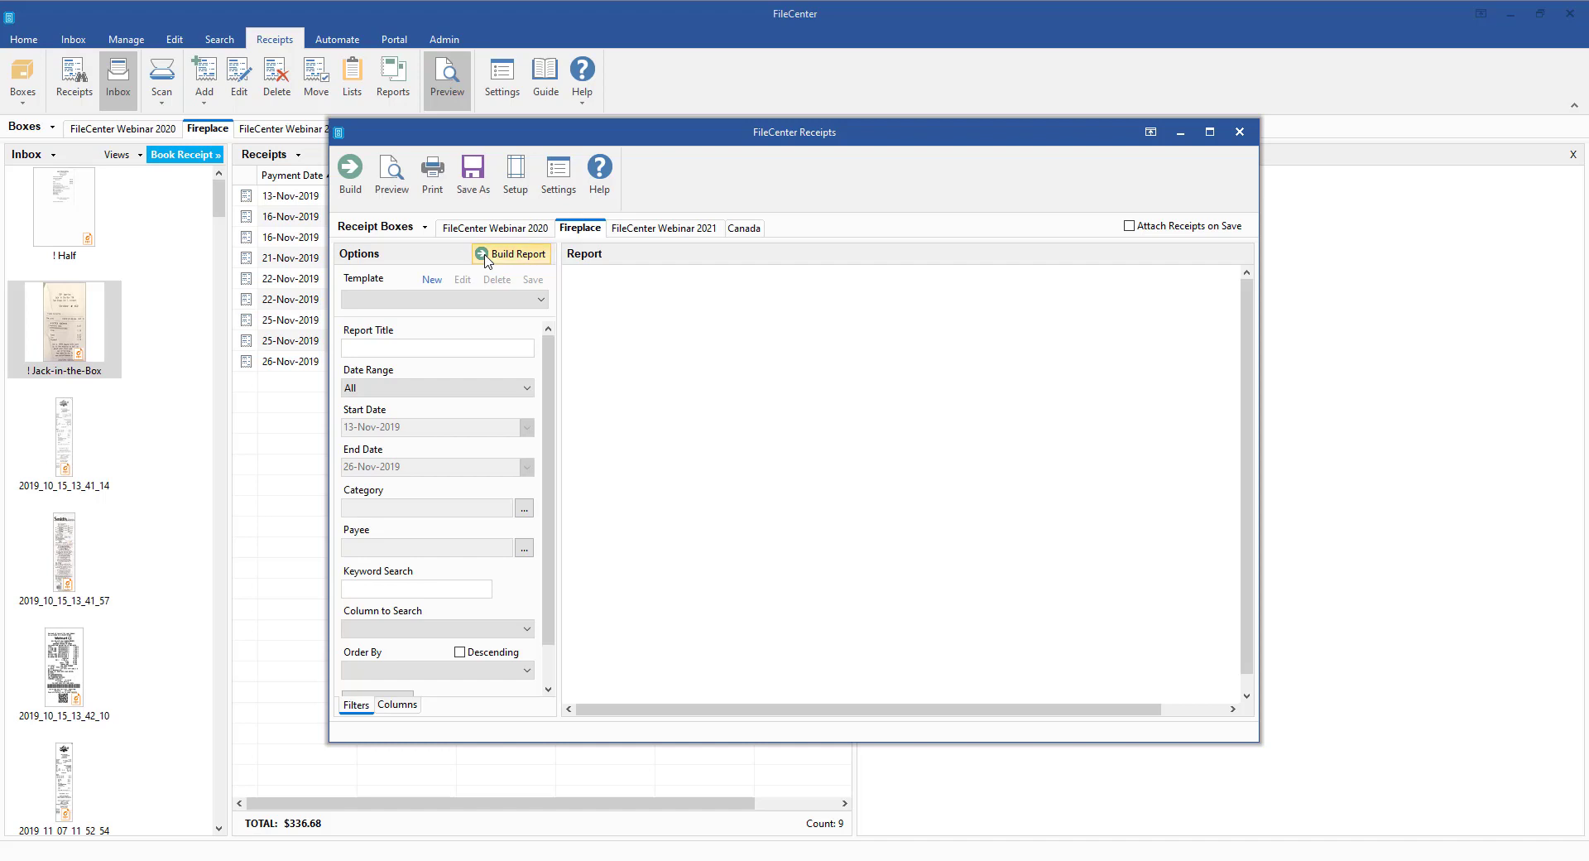
- Build the Fireplace receipts report titled 'Project Fireplace' and maximize its window
left_click(512, 253)
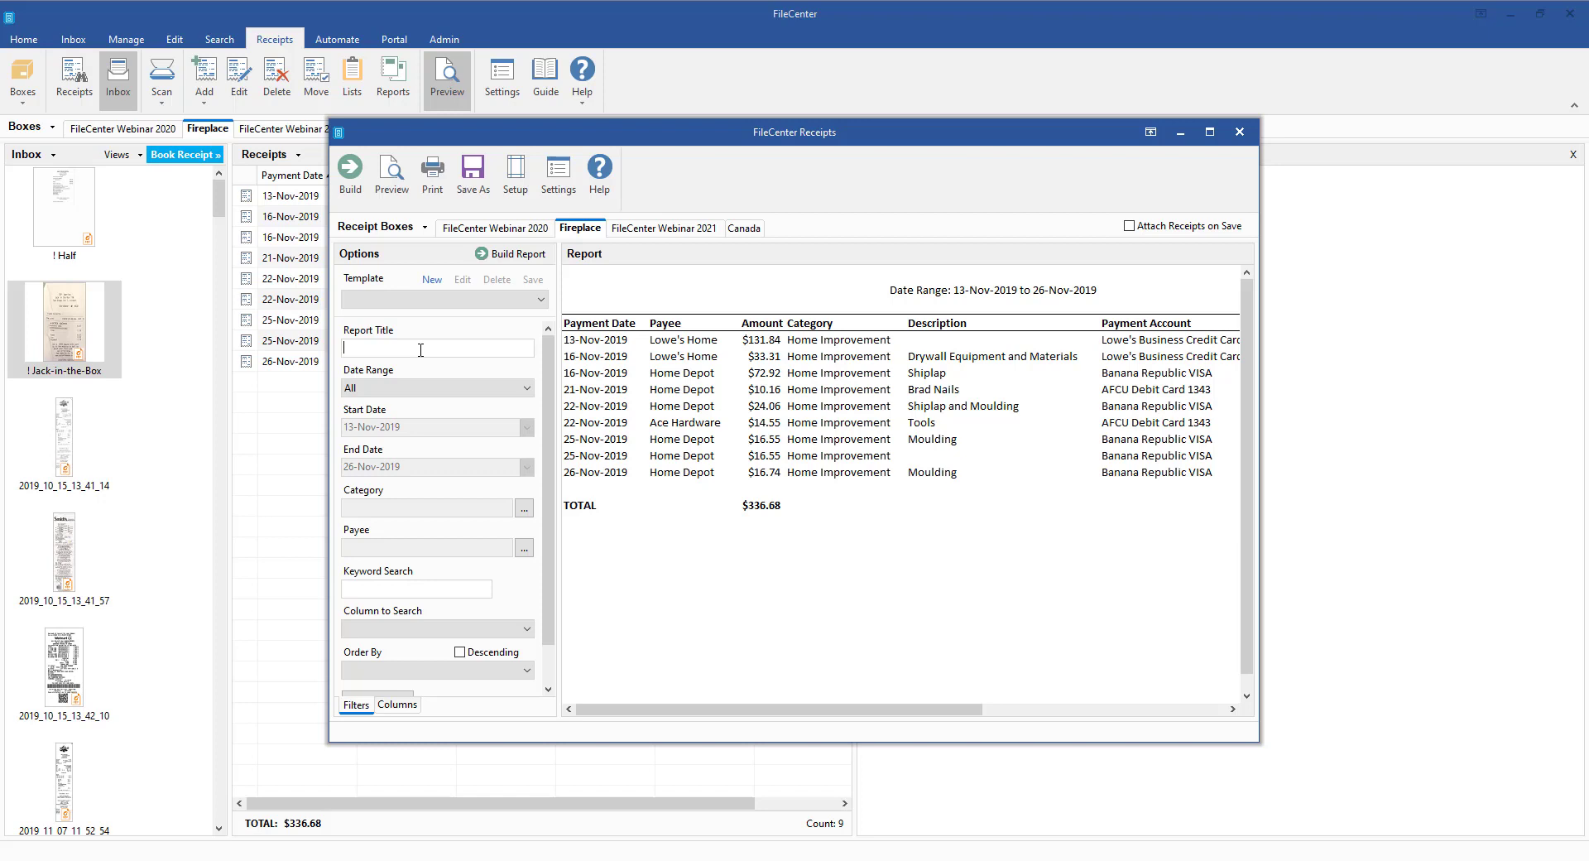
type("Project Fireplace")
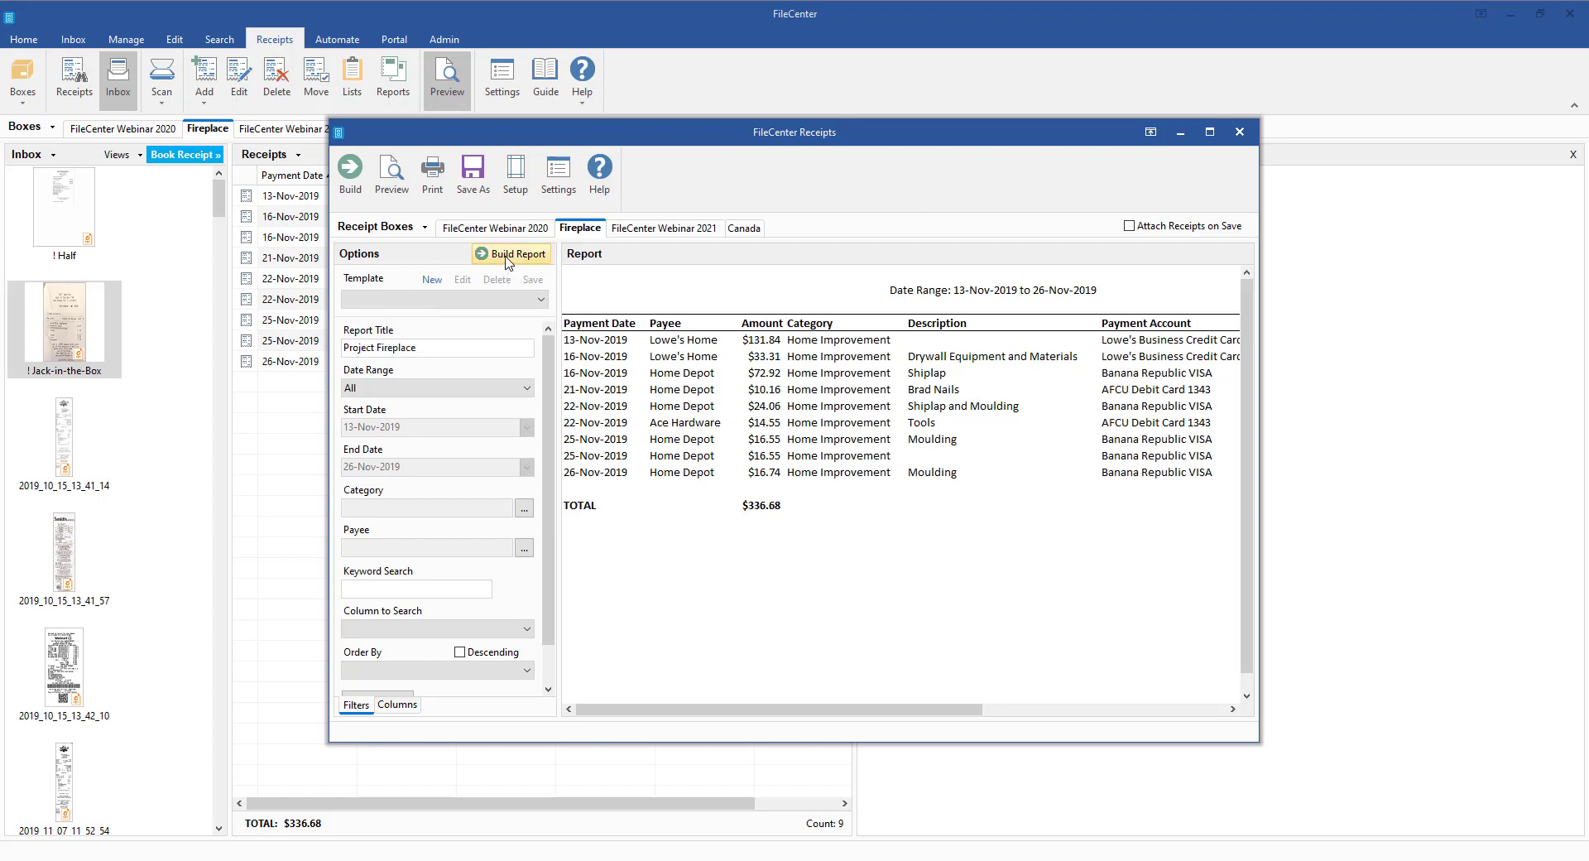
left_click(517, 254)
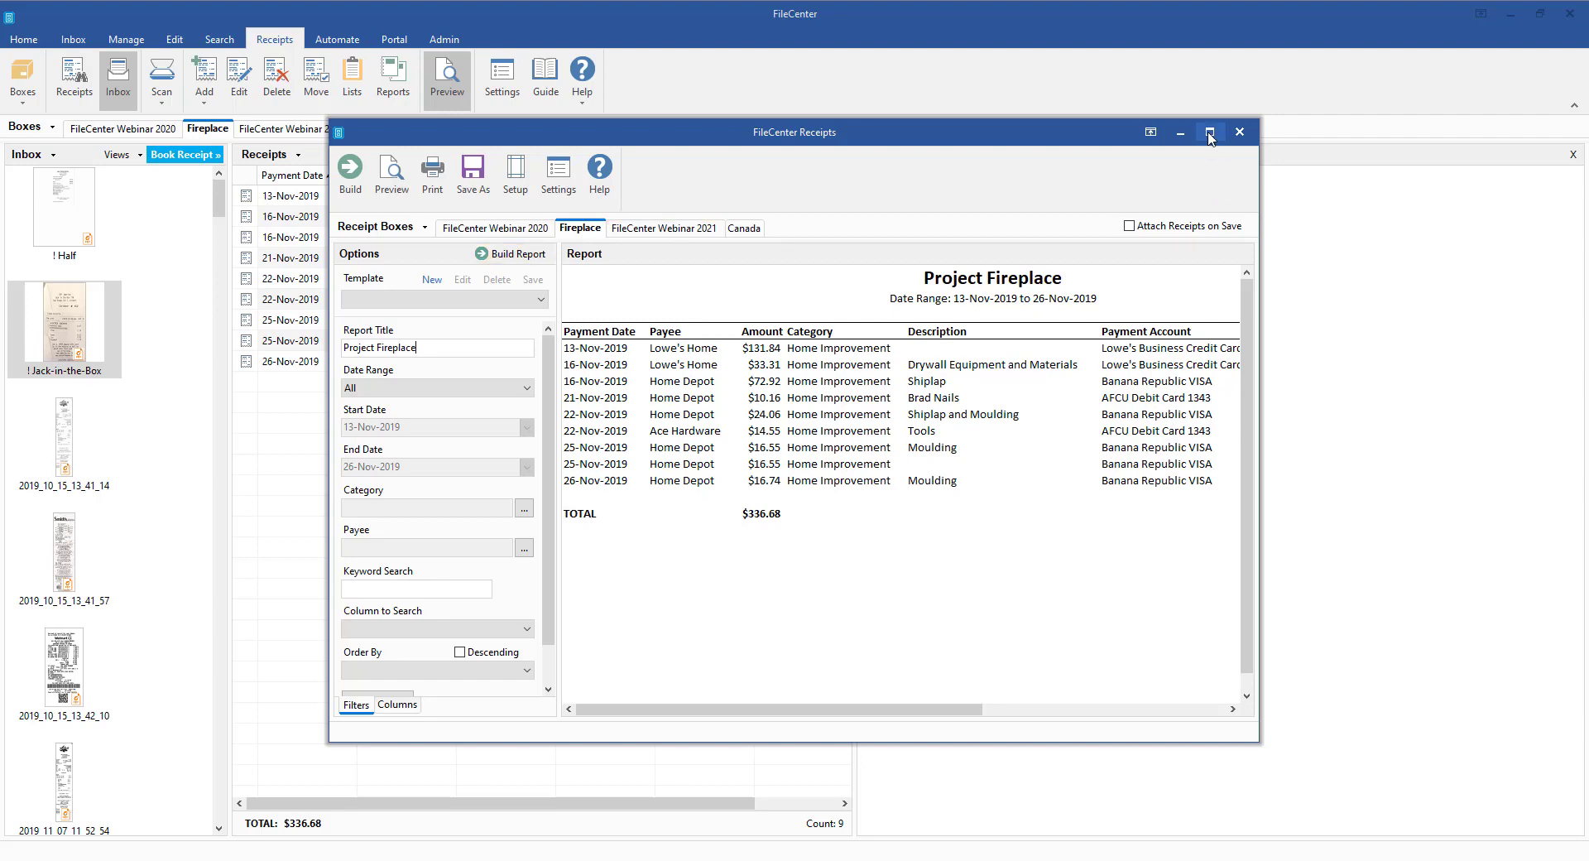
left_click(1210, 132)
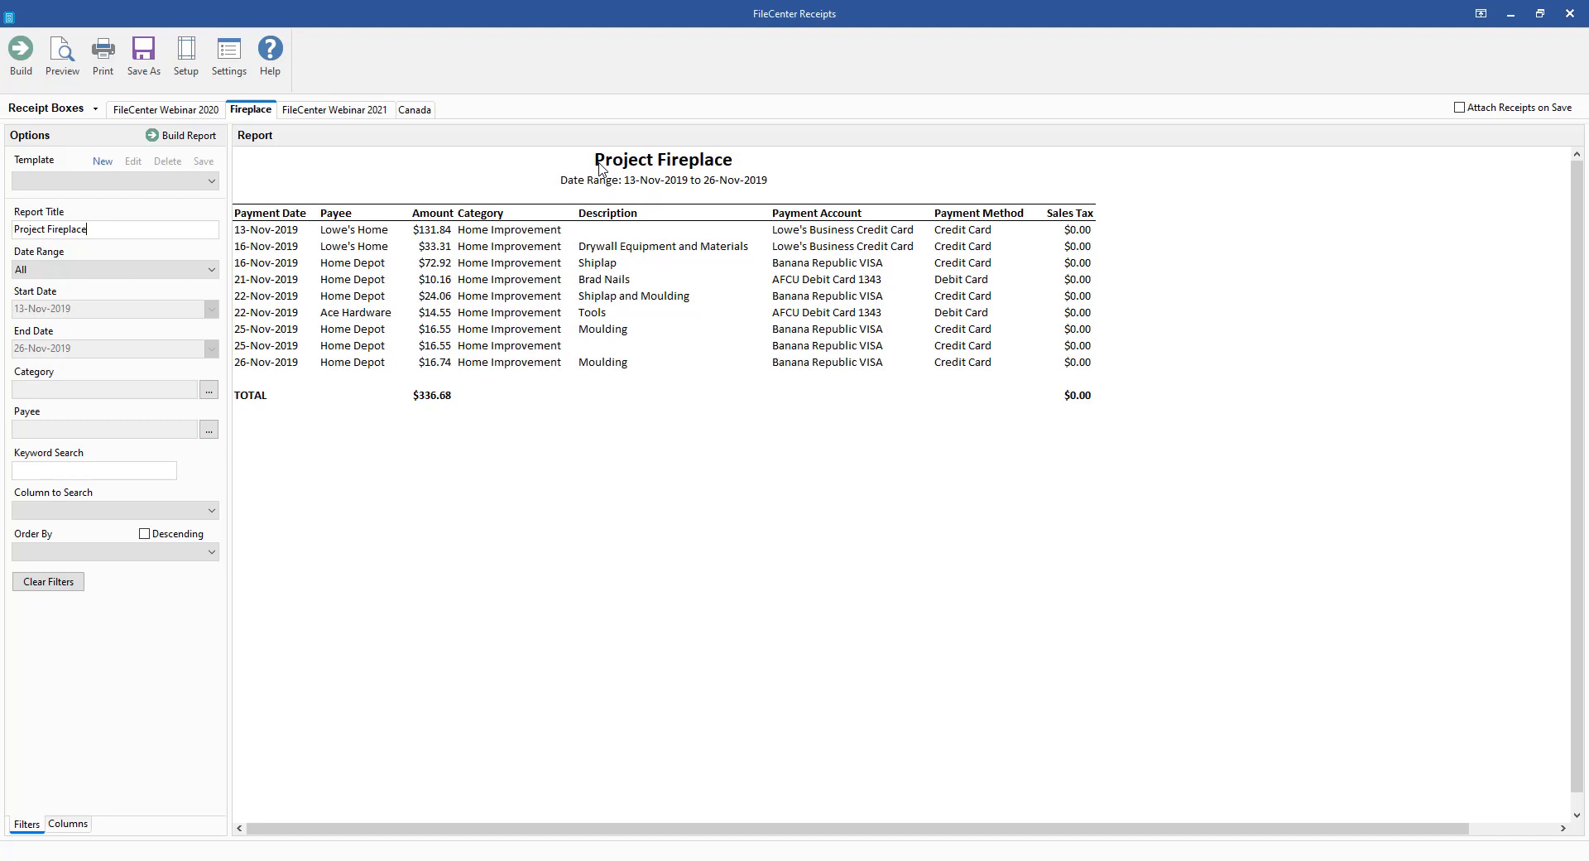
mouse_move(238, 325)
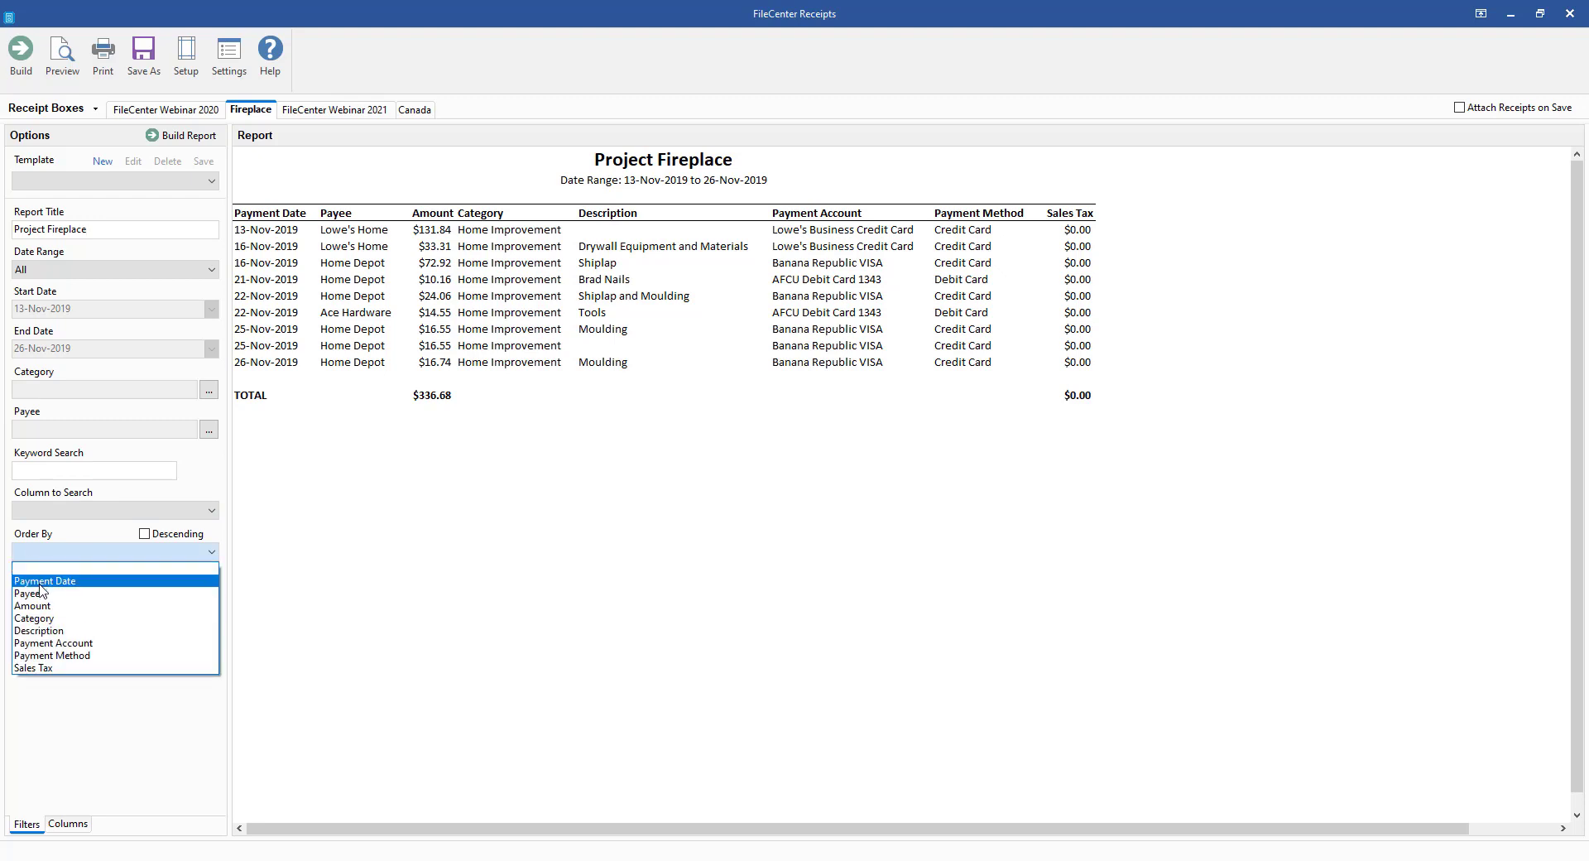
- Set Order By to Payee so the report groups receipts with per-payee subtotals
left_click(30, 595)
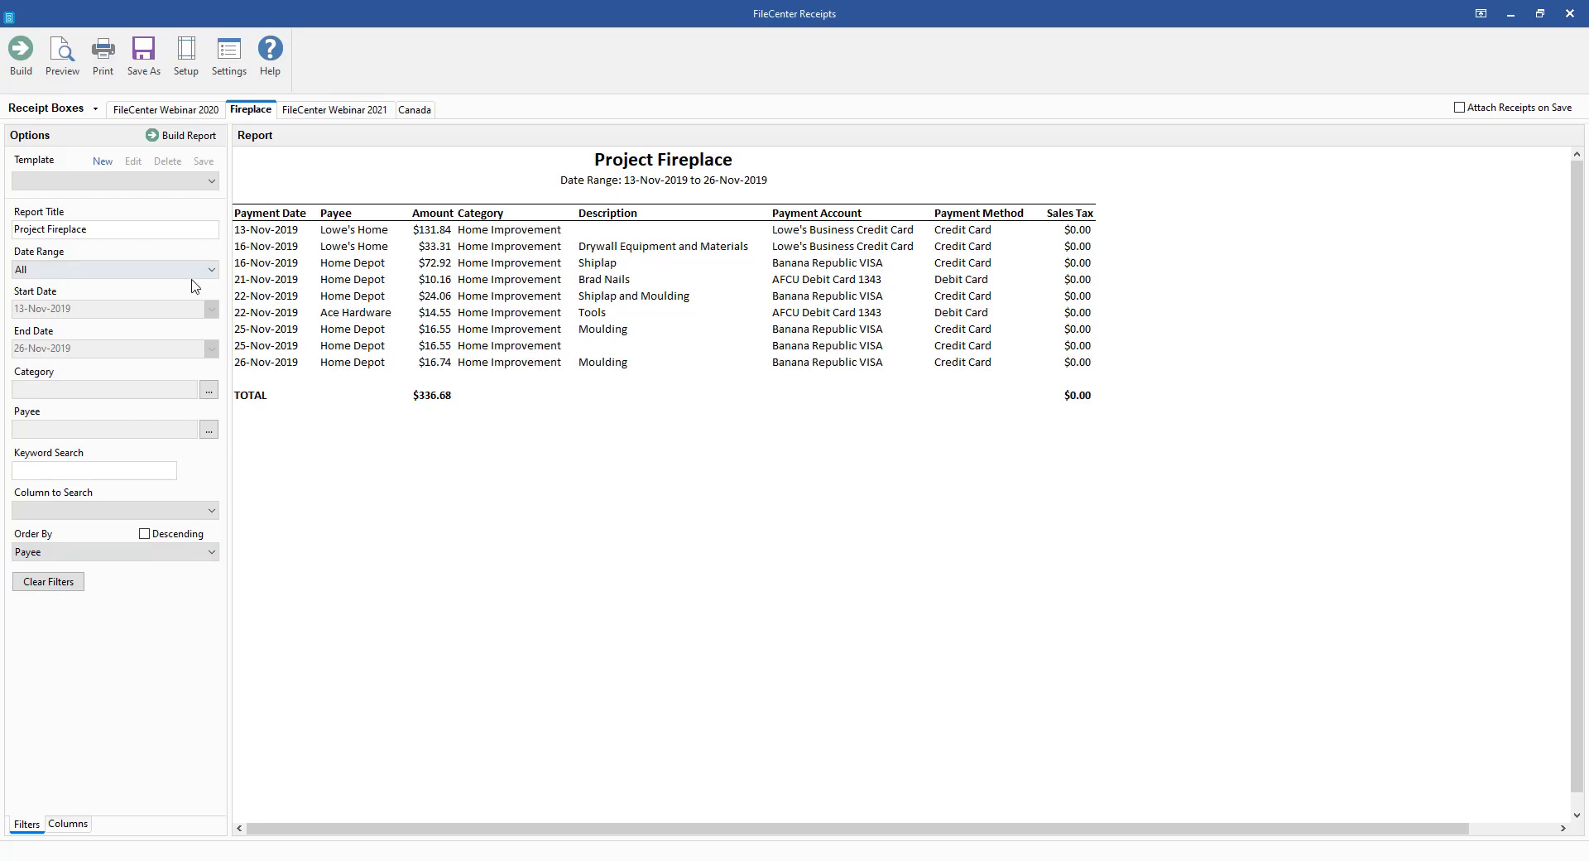
left_click(188, 136)
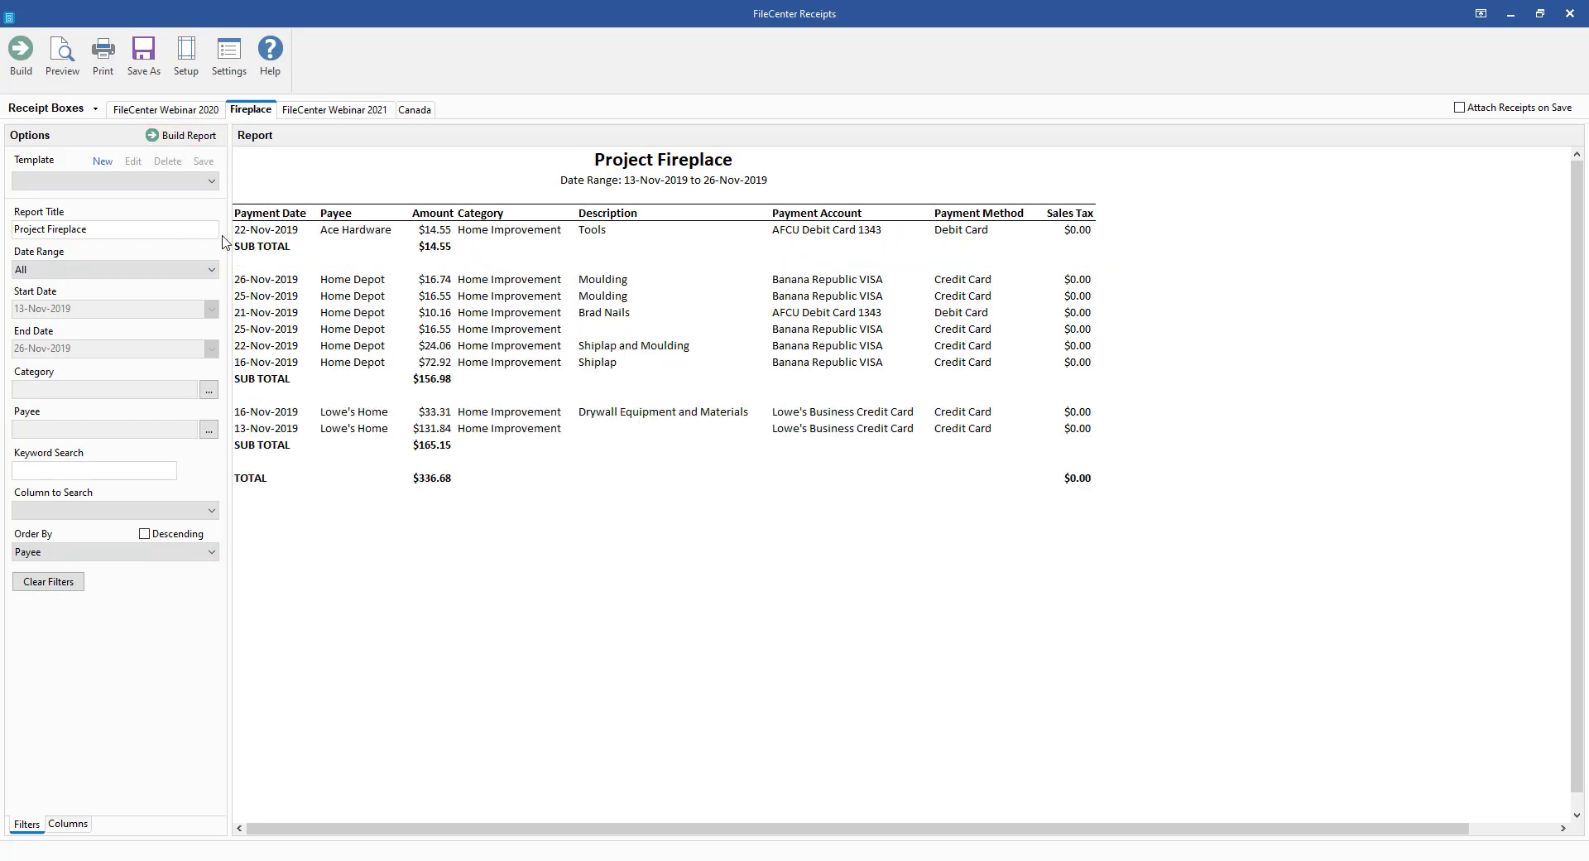
mouse_move(291, 217)
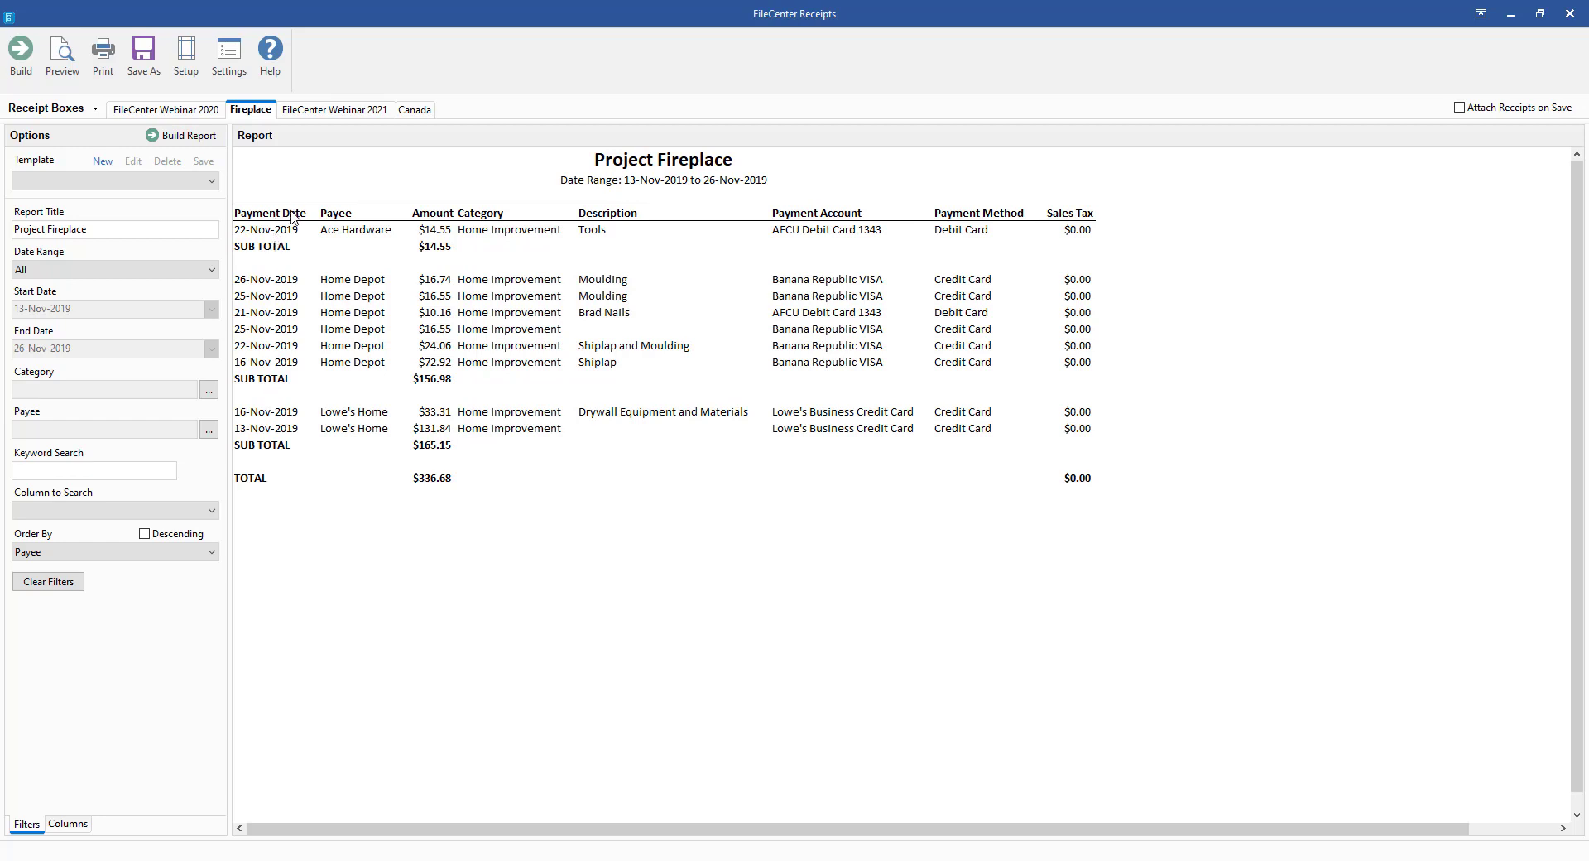
mouse_move(436, 416)
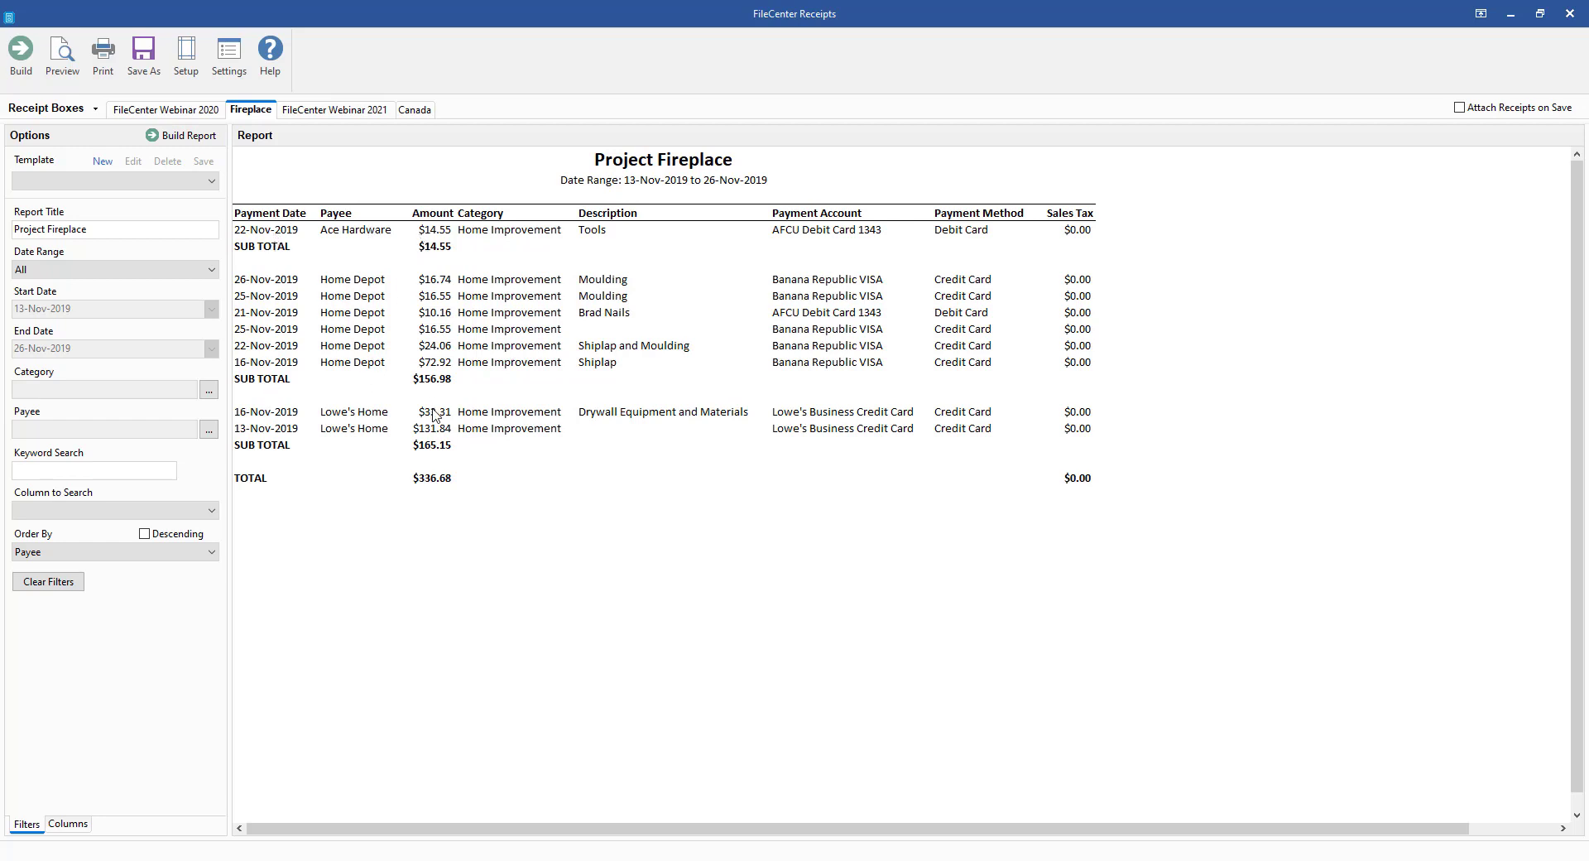
mouse_move(430, 255)
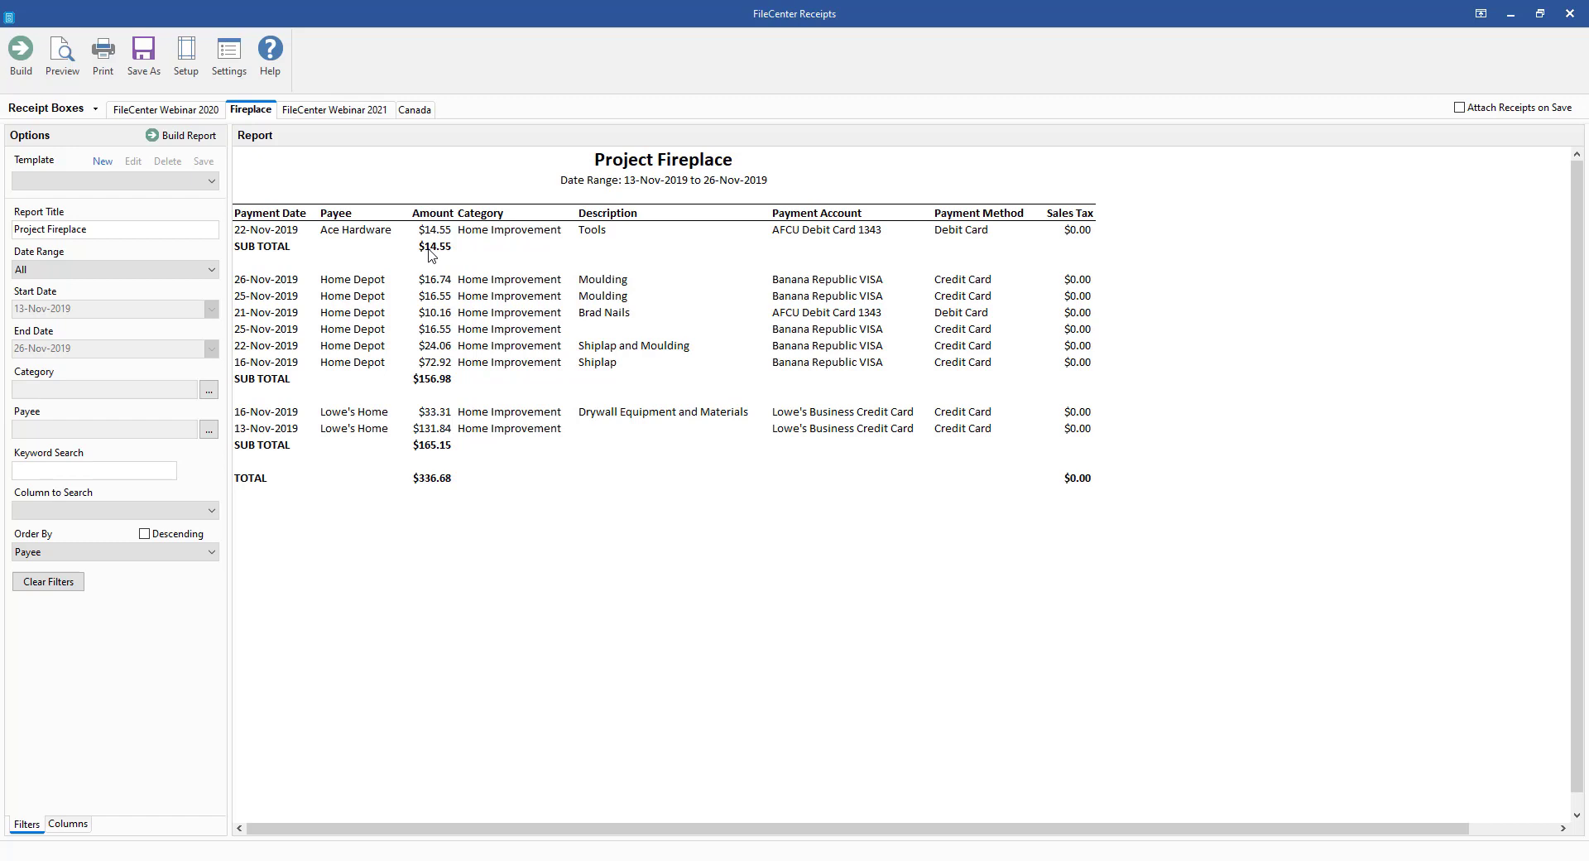
mouse_move(437, 393)
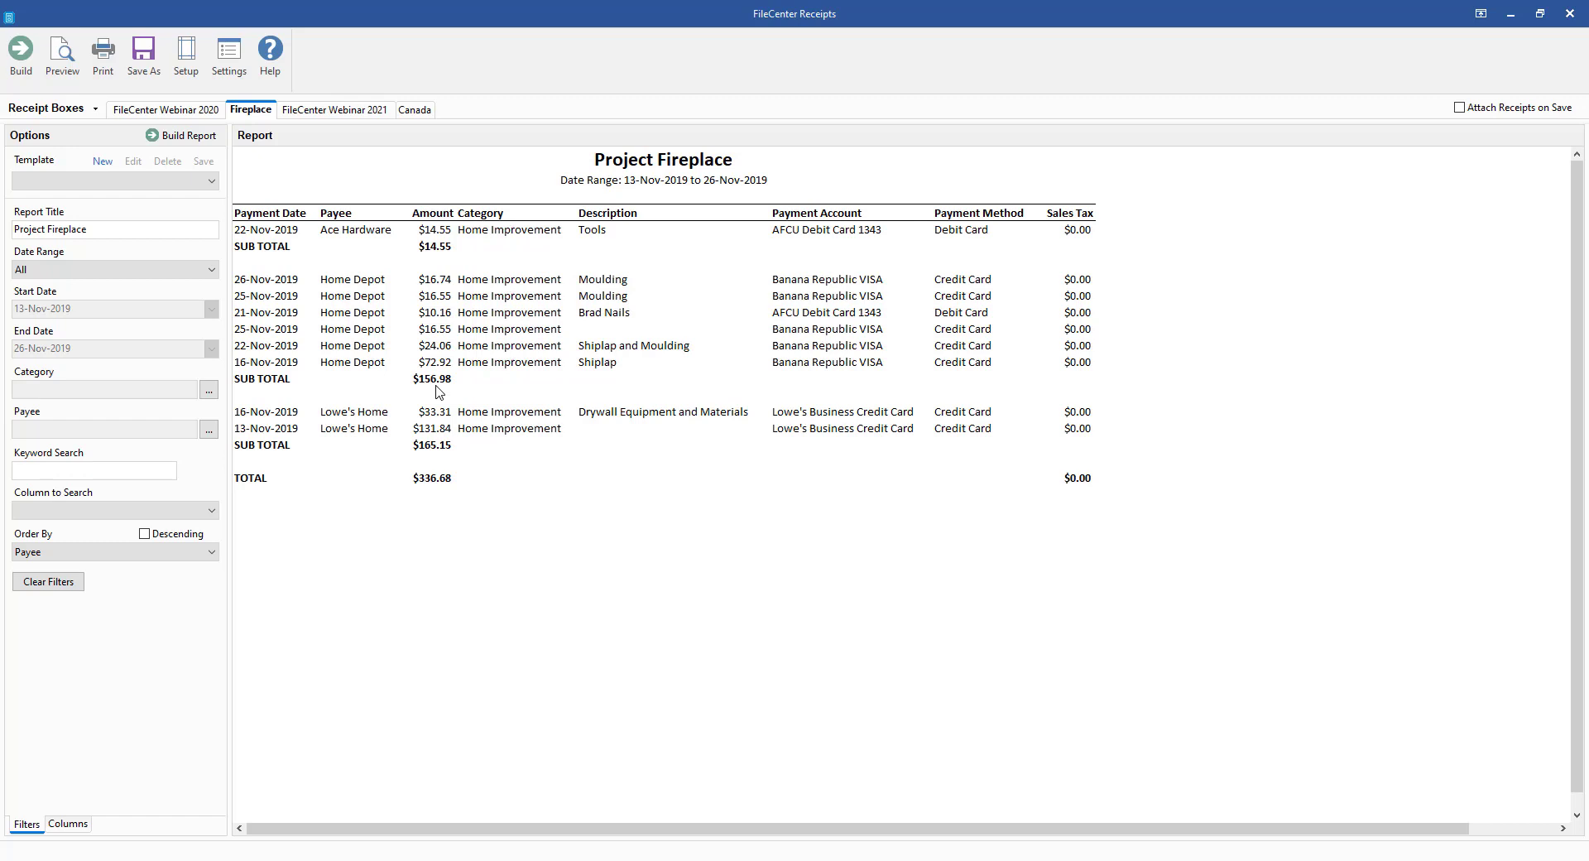
mouse_move(1073, 394)
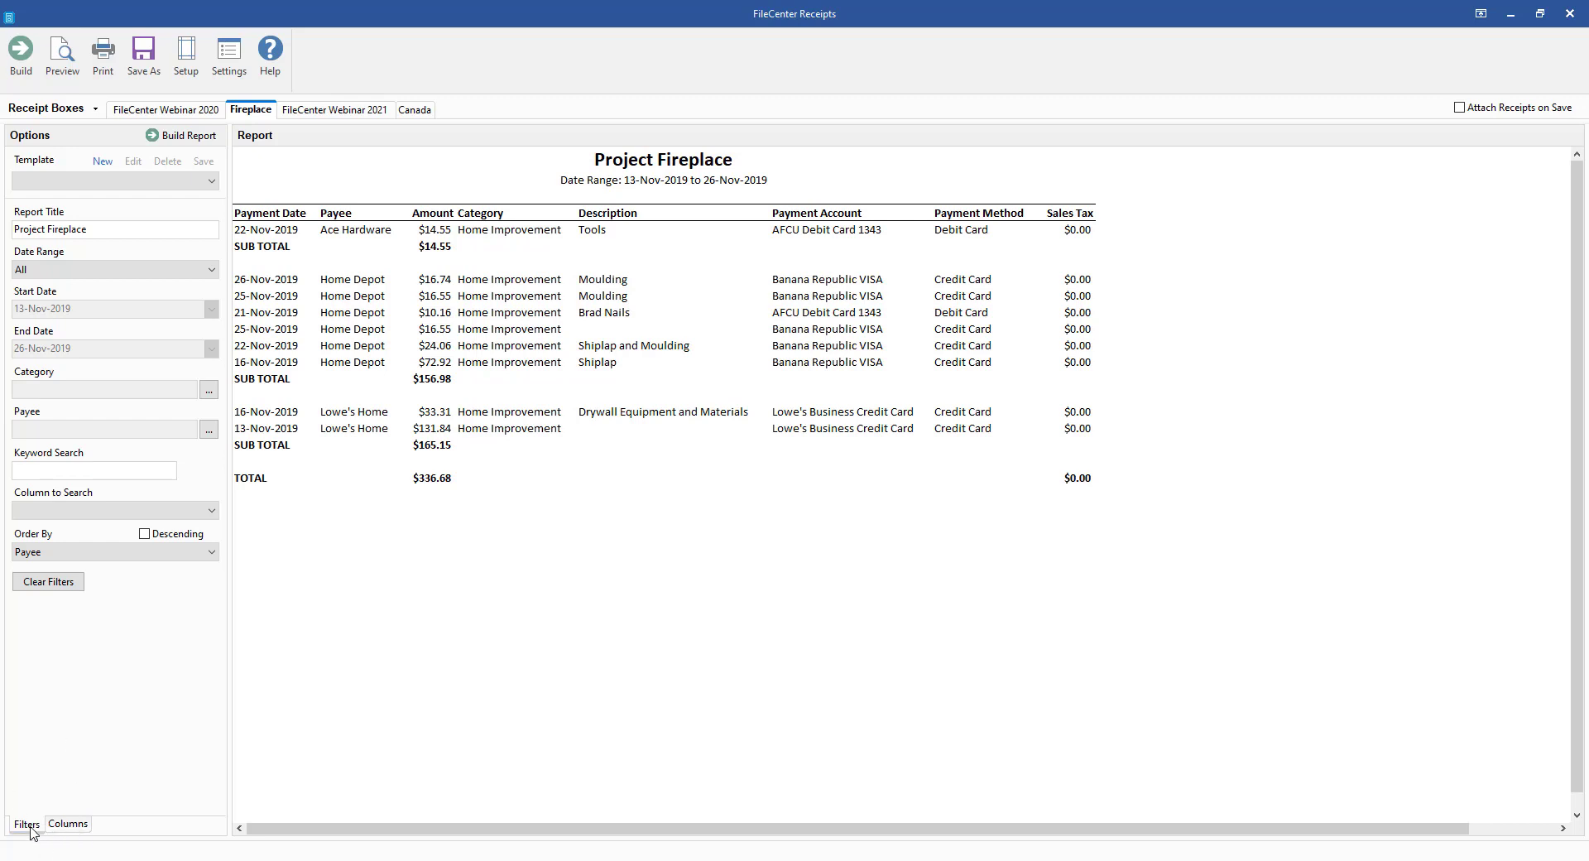
- Move the Sales Tax column up to sit directly after Amount and apply it
left_click(66, 824)
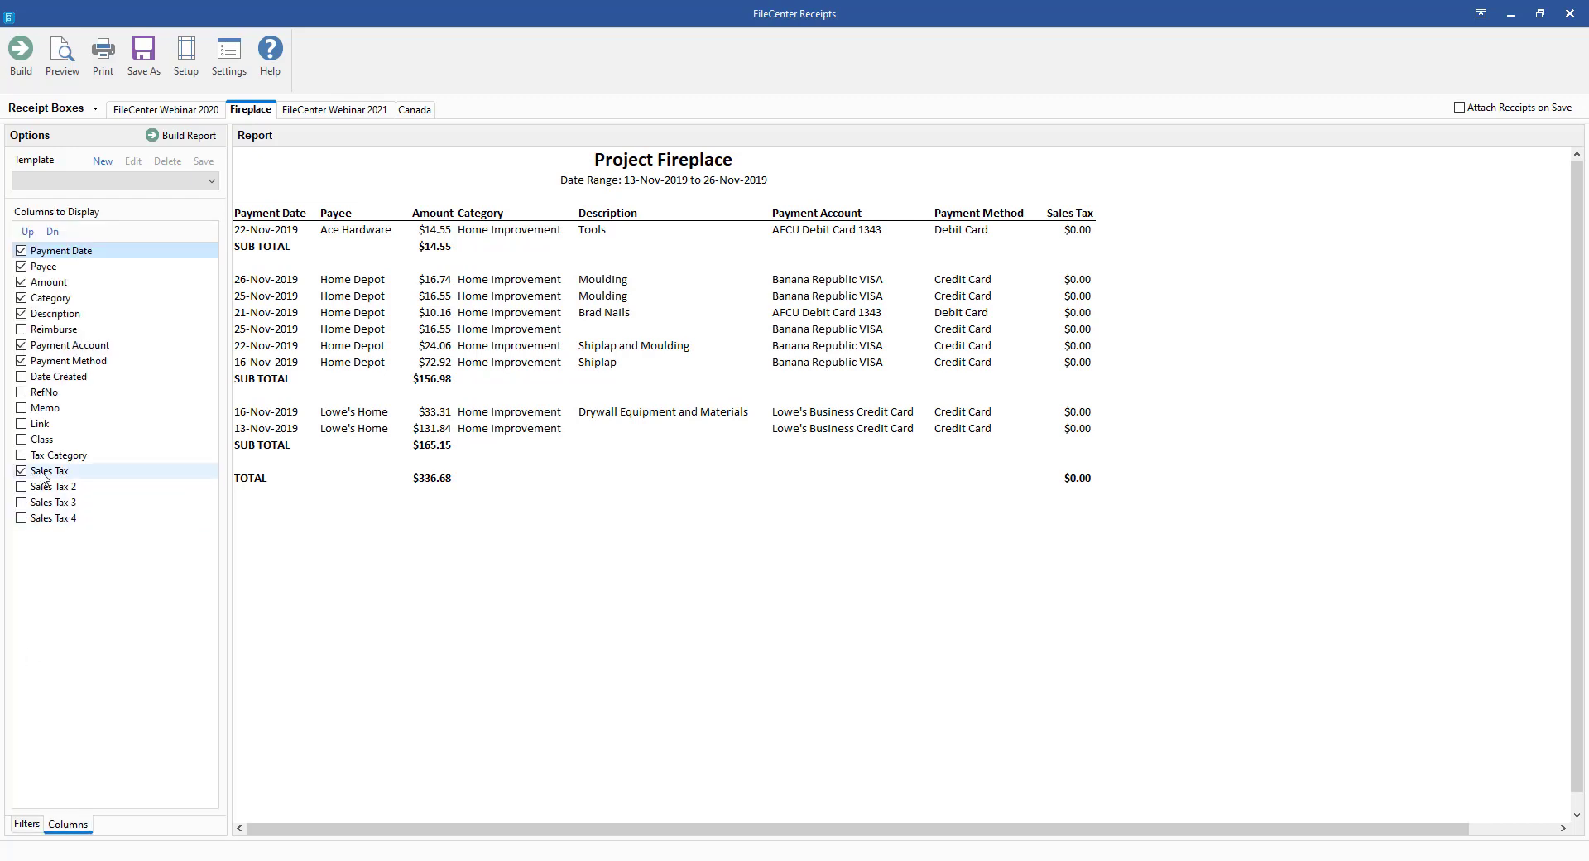
left_click(46, 470)
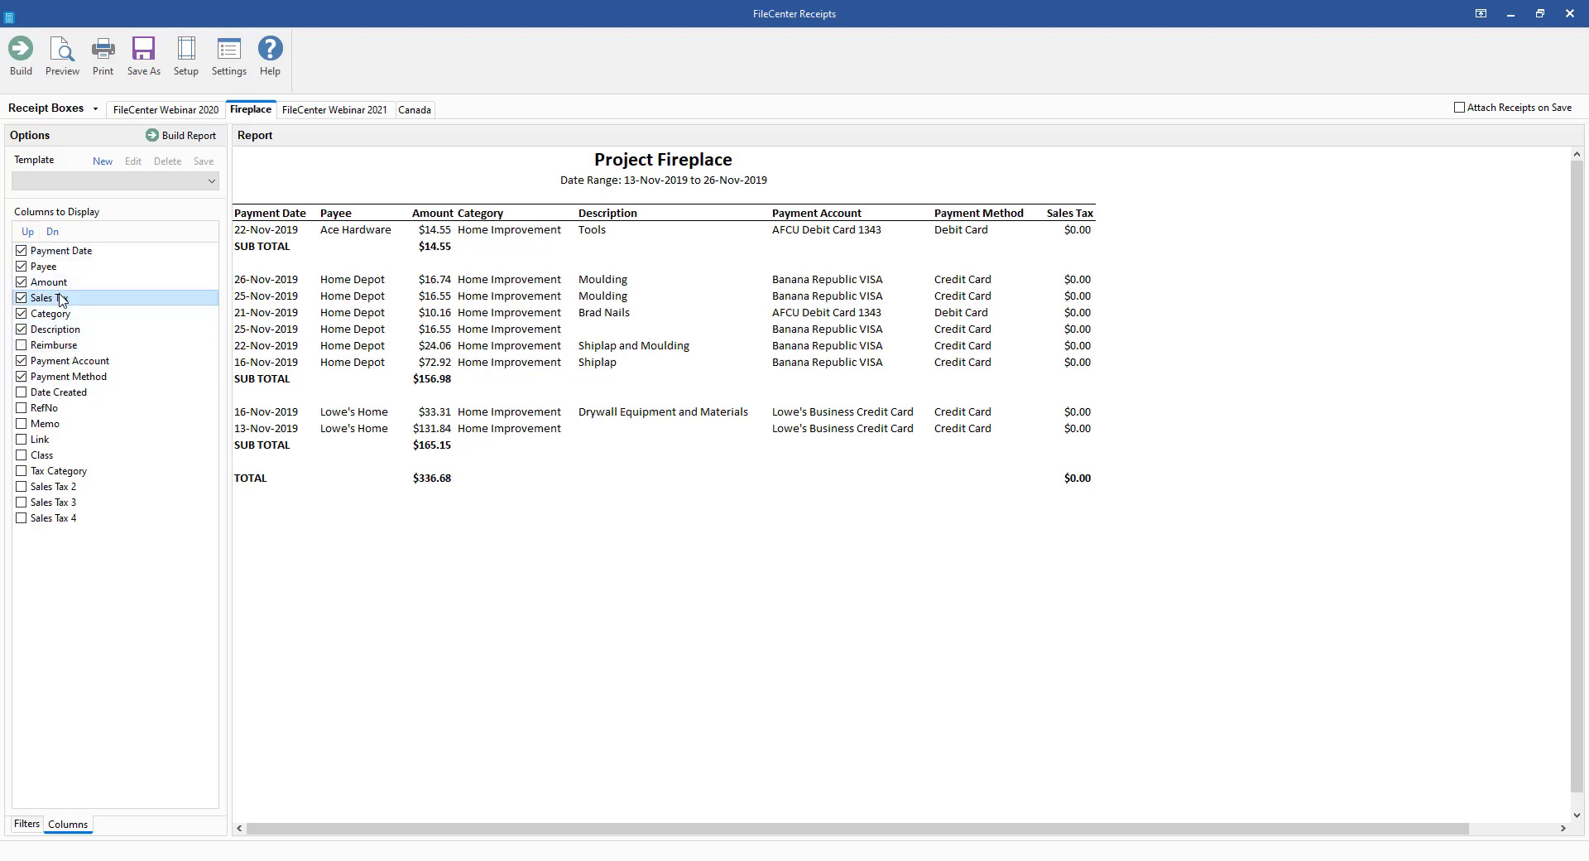
left_click(25, 824)
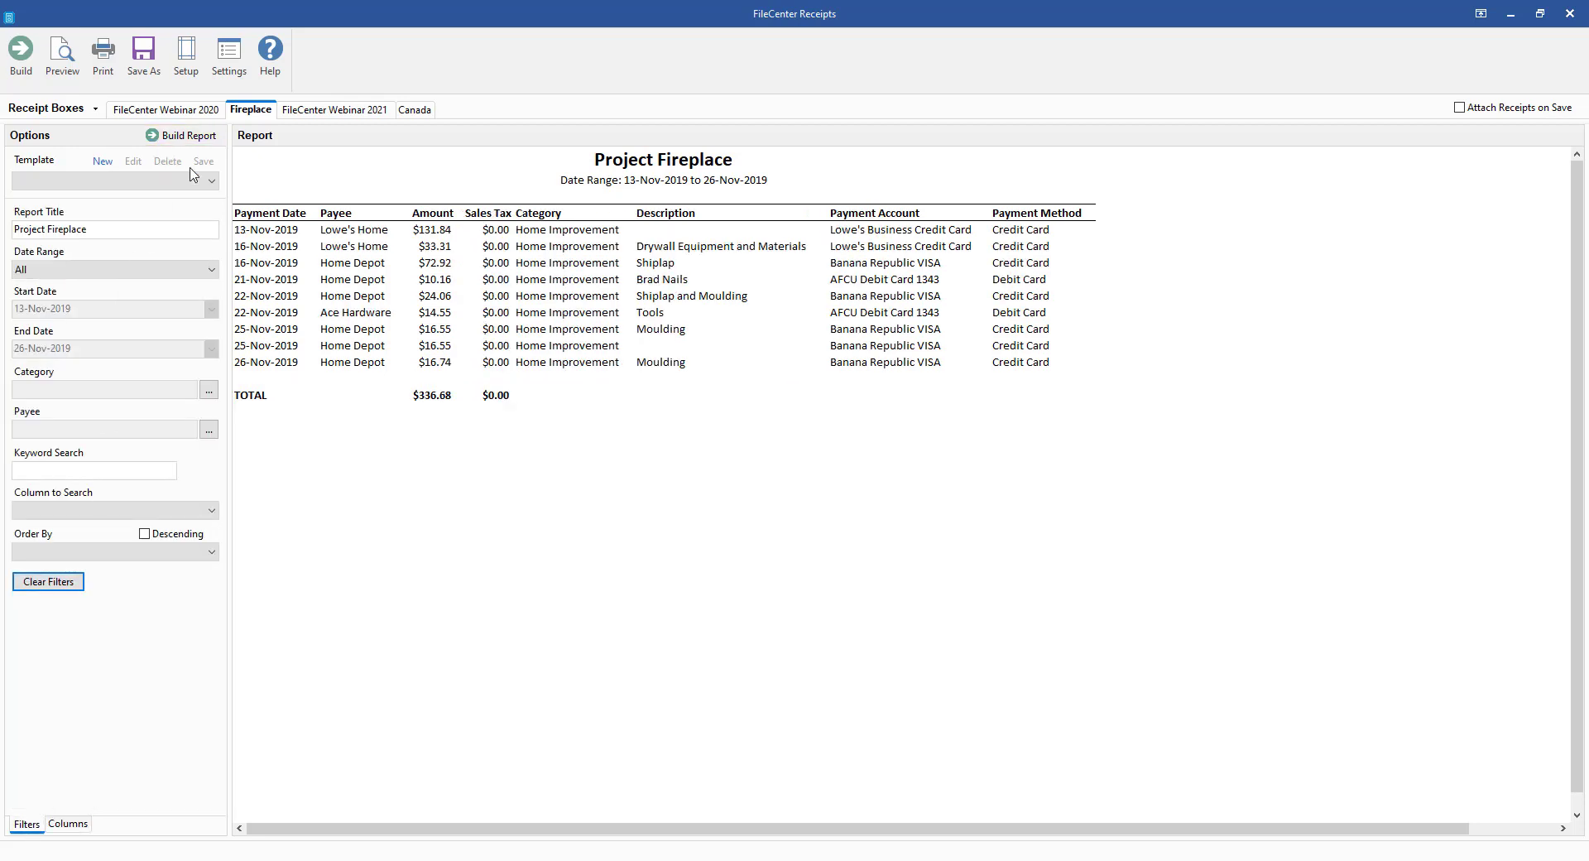
- Set Order By back to Payee and rebuild the report with payee subtotals
left_click(212, 551)
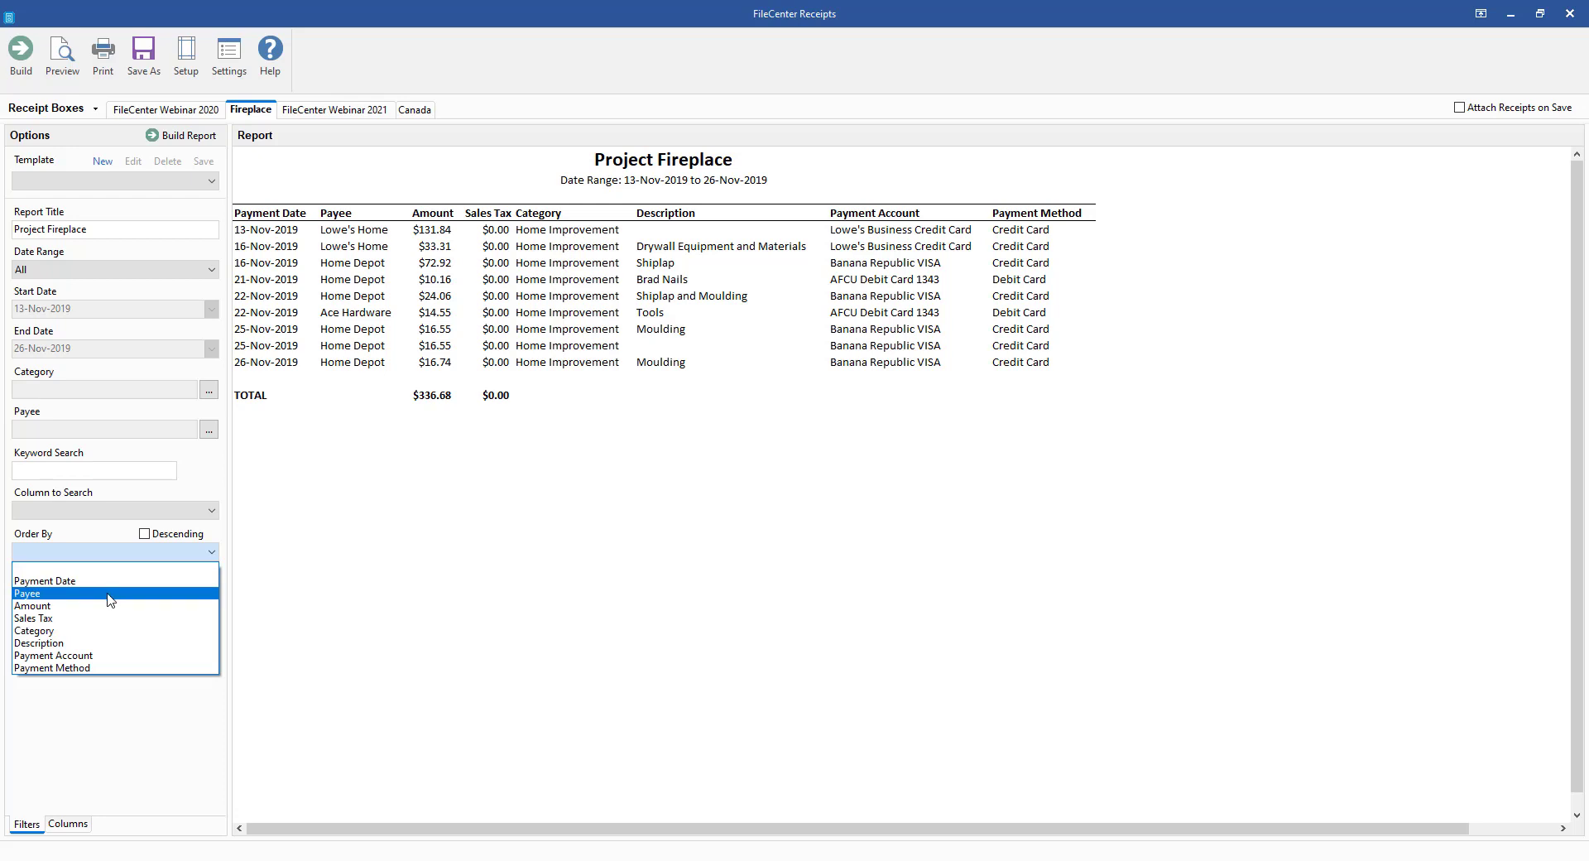
left_click(27, 593)
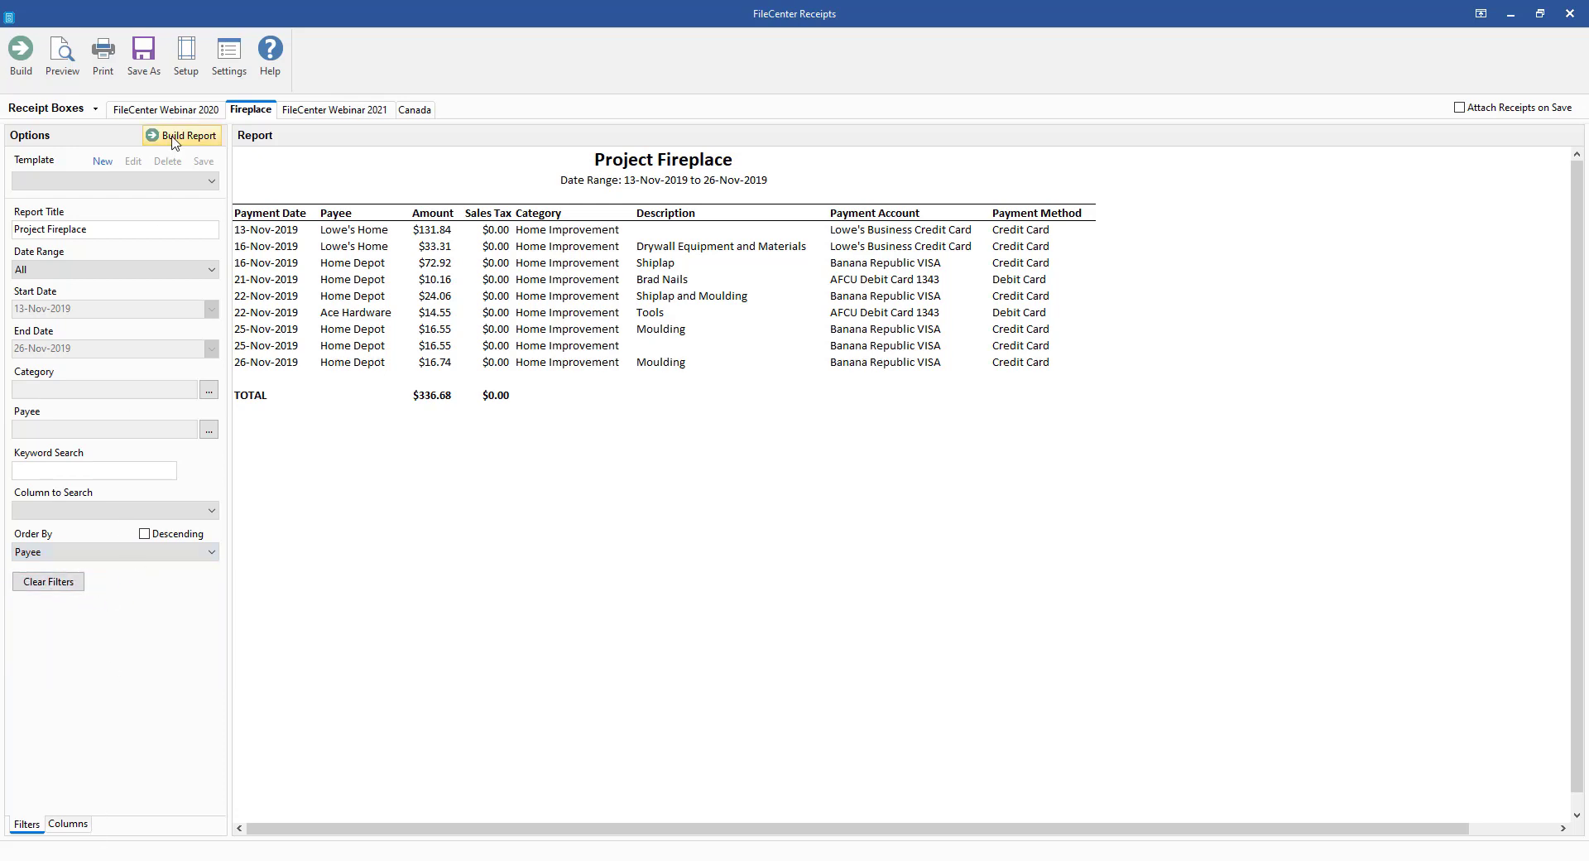
left_click(188, 135)
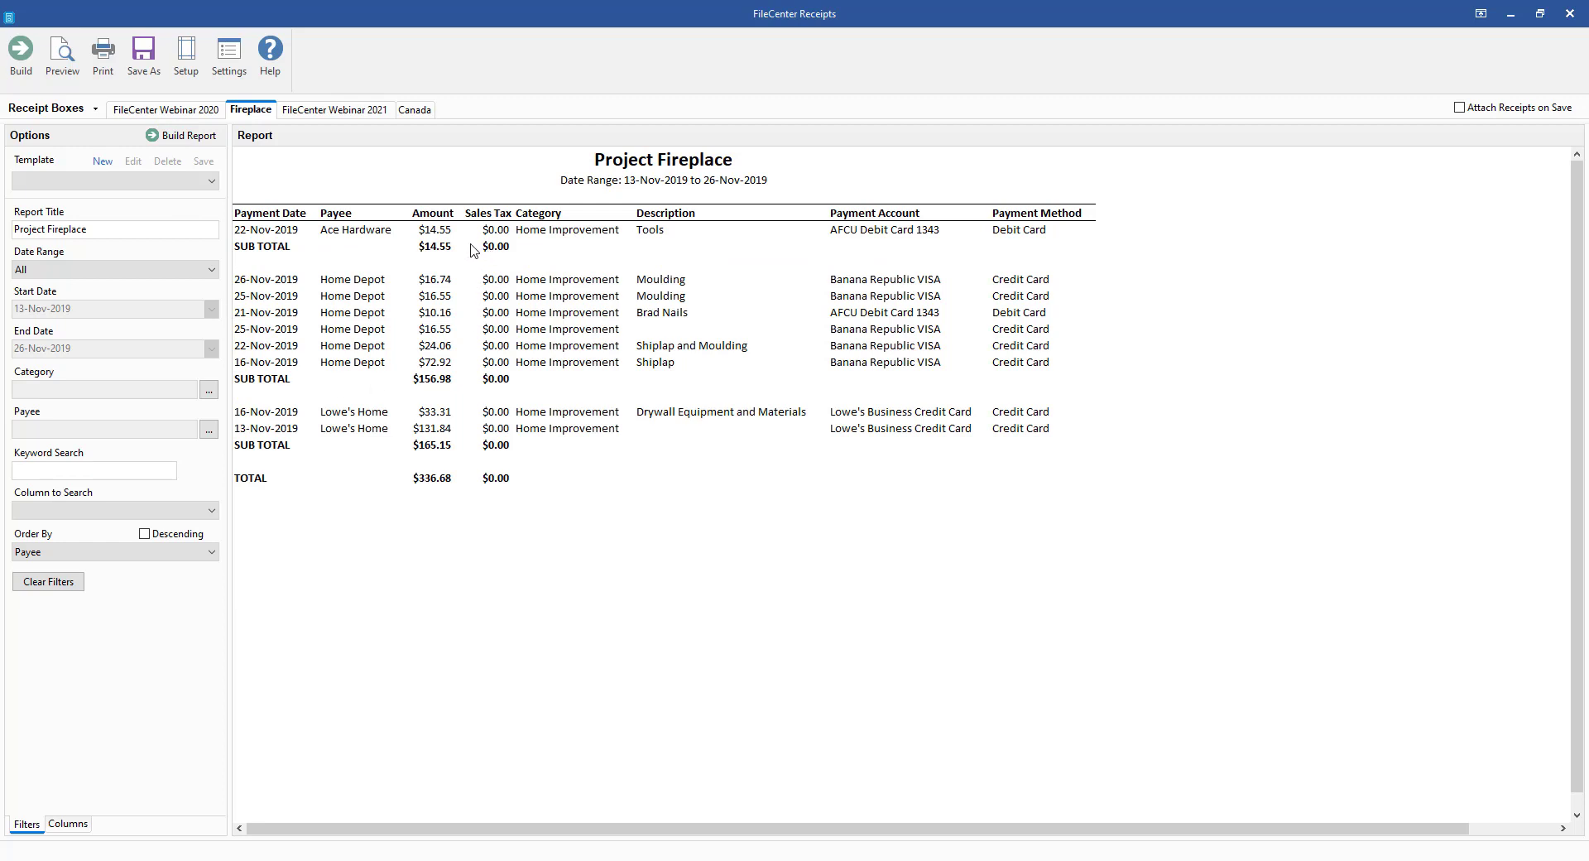
mouse_move(460, 502)
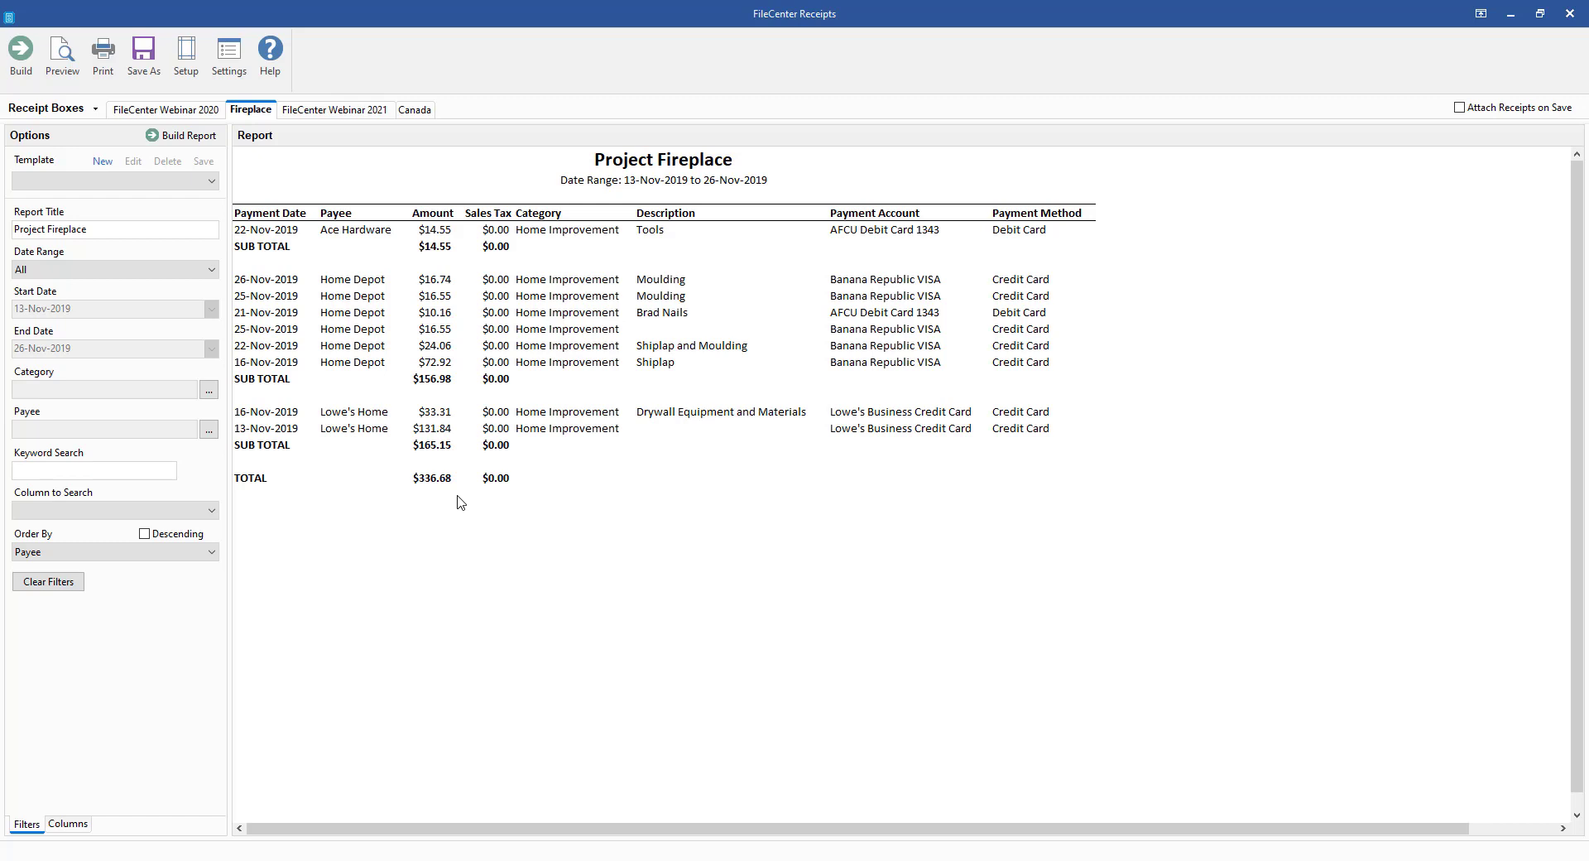
mouse_move(1026, 773)
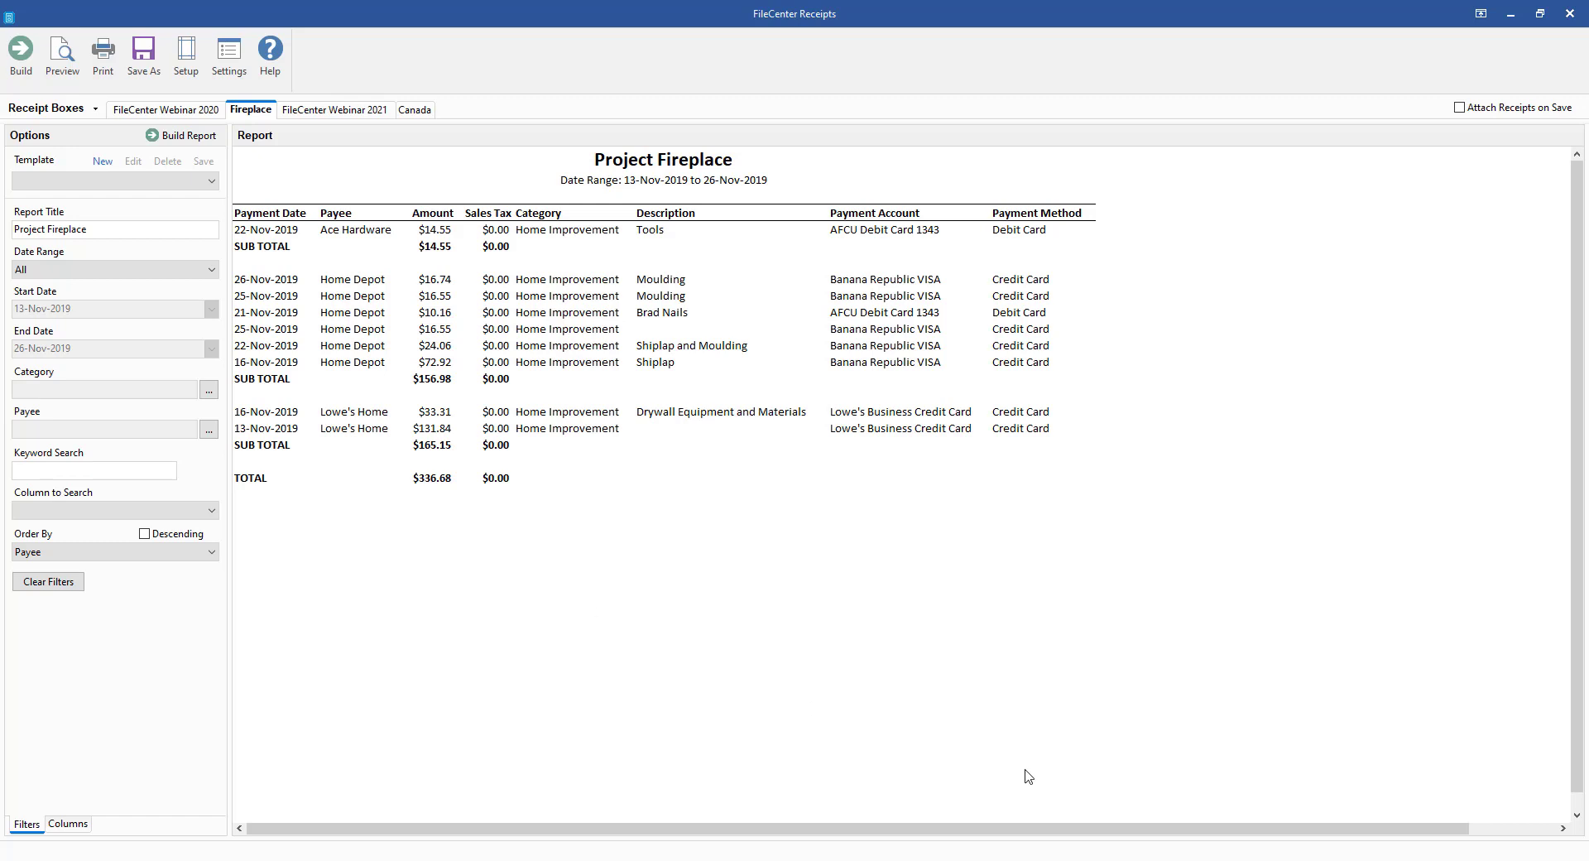